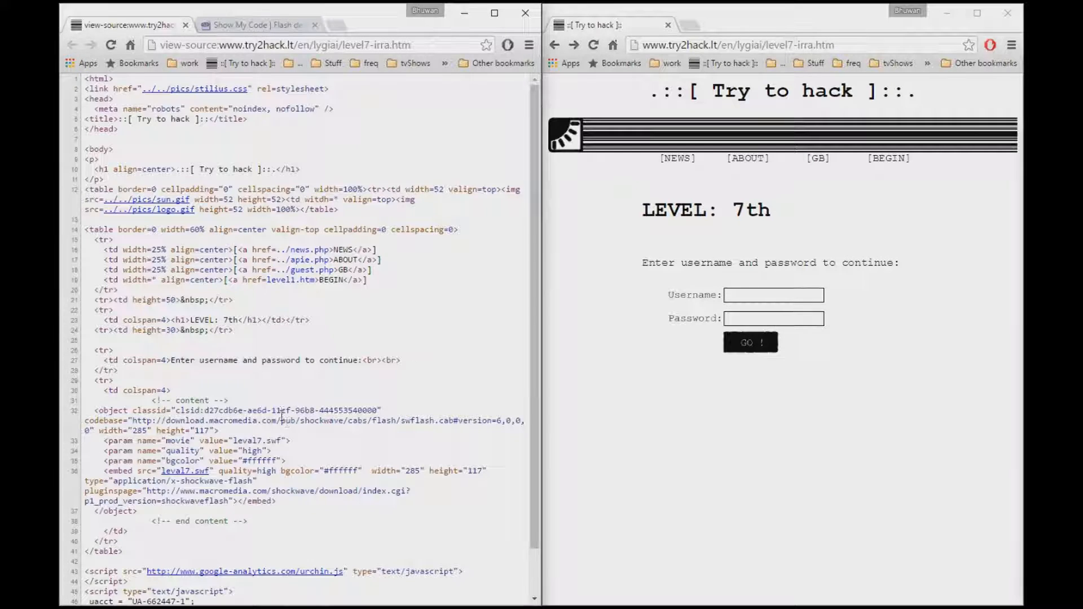
Step: Scroll down through the decompiled level7.swf ActionScript on Show My Code
scroll("down", 3)
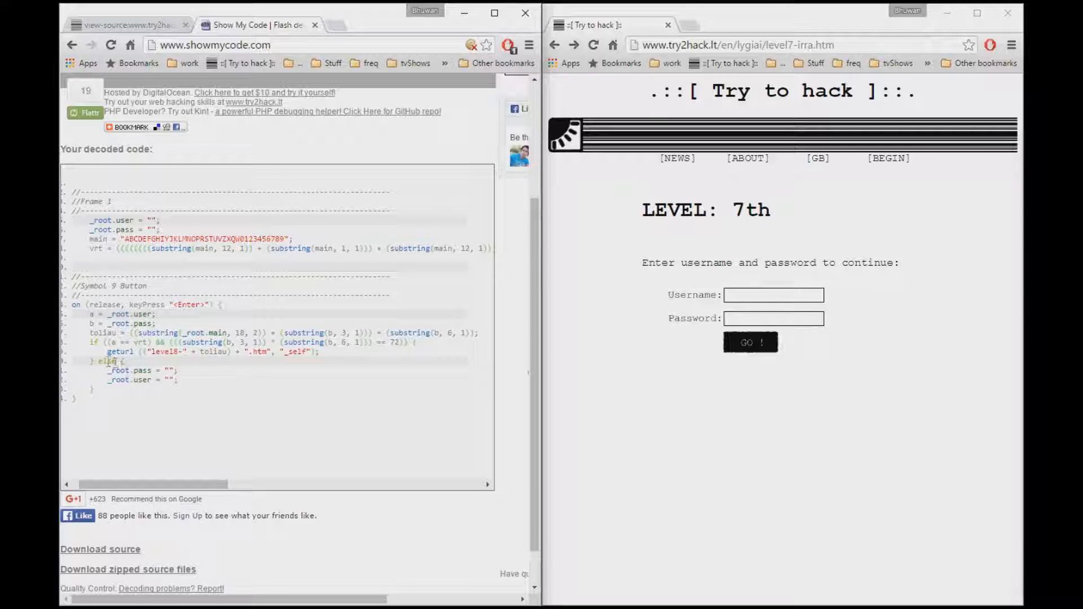
left_click_drag(83, 341, 93, 360)
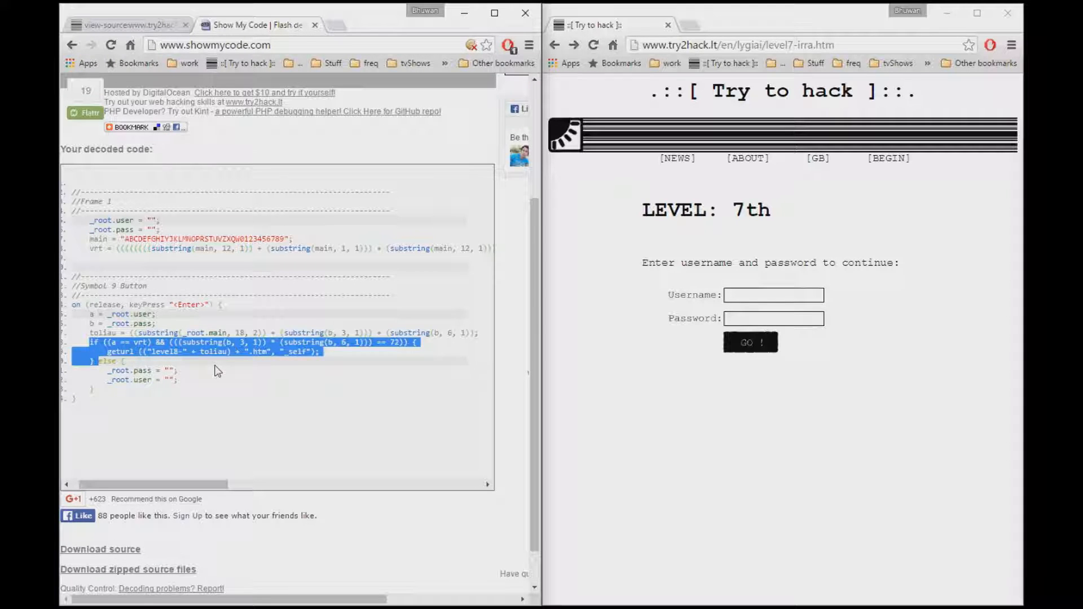
mouse_move(207, 393)
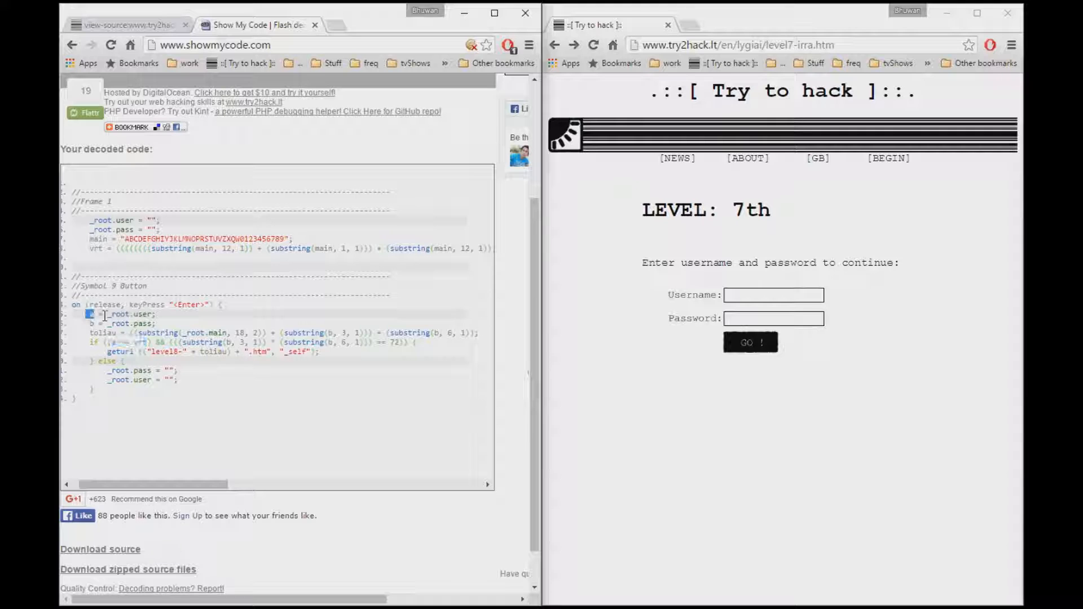
double_click(139, 342)
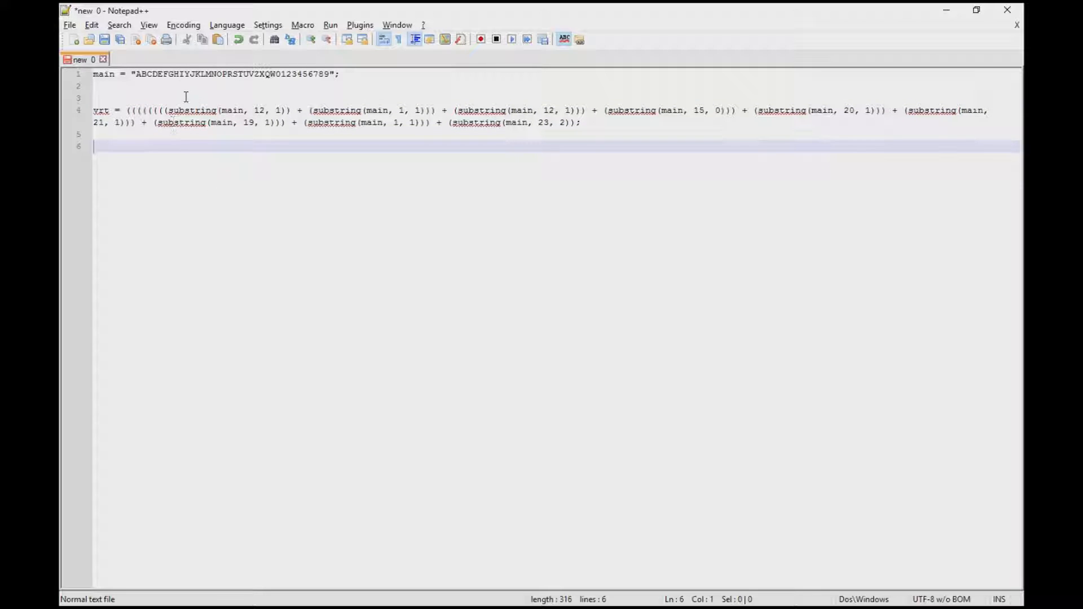
Step: Start a new line below the main and vrt expressions in the Notepad++ note
left_click(198, 74)
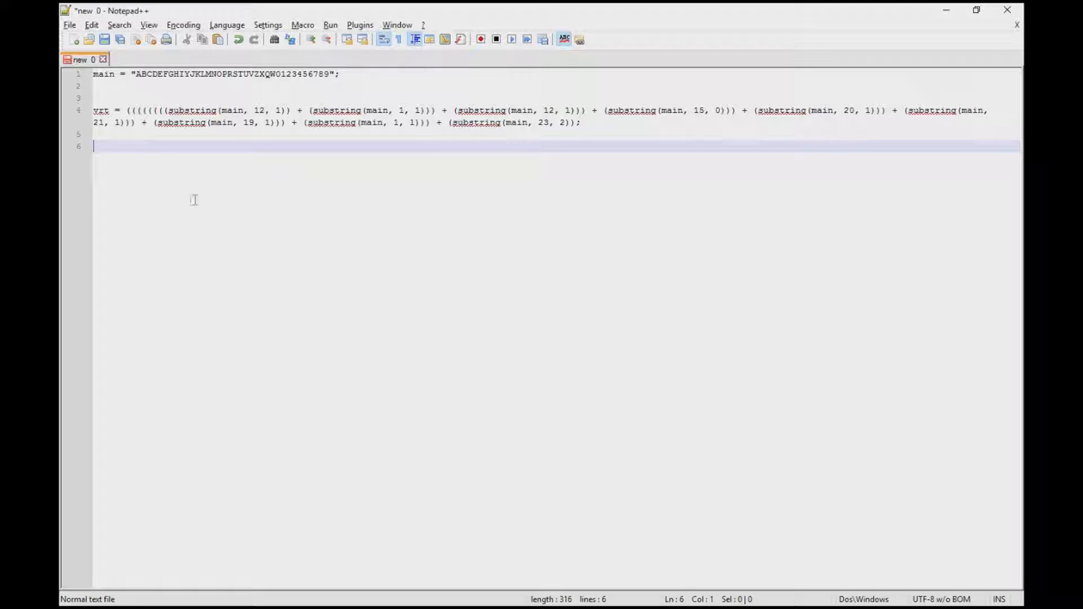
type("v")
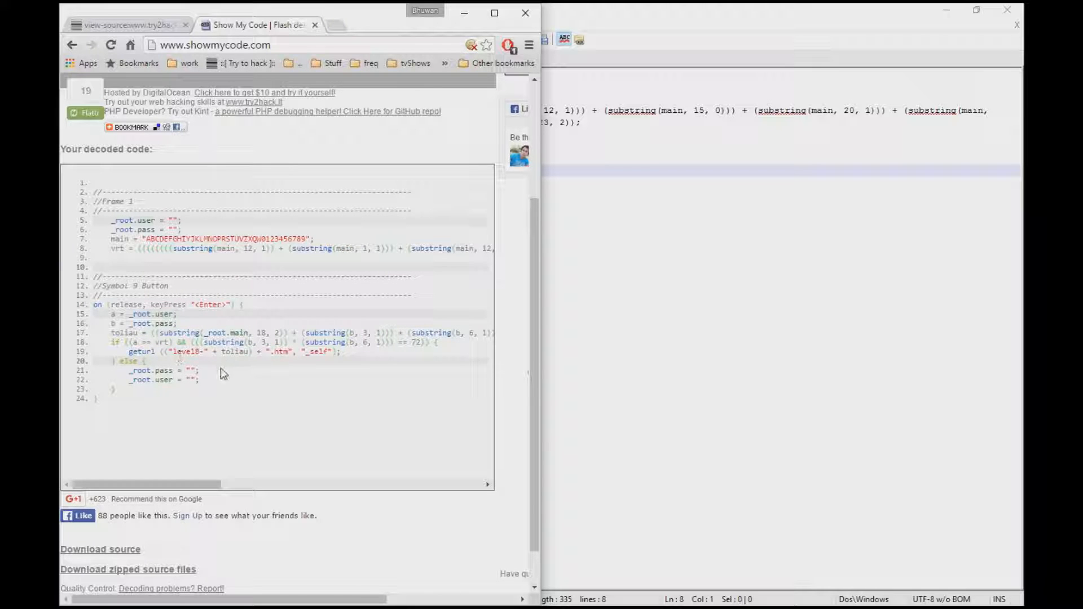
Step: Note the password condition: characters 3 and 6 must multiply to 72
left_click_drag(197, 342, 338, 342)
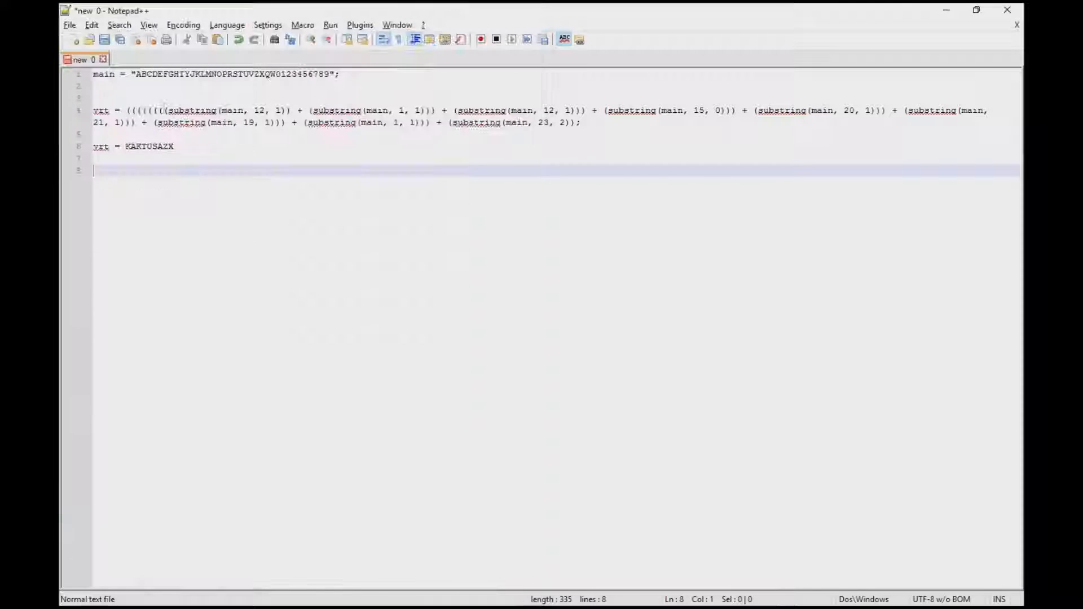
type("(((substring(b, 3, 1)) * (substring(b, 6, 1))) == 72)")
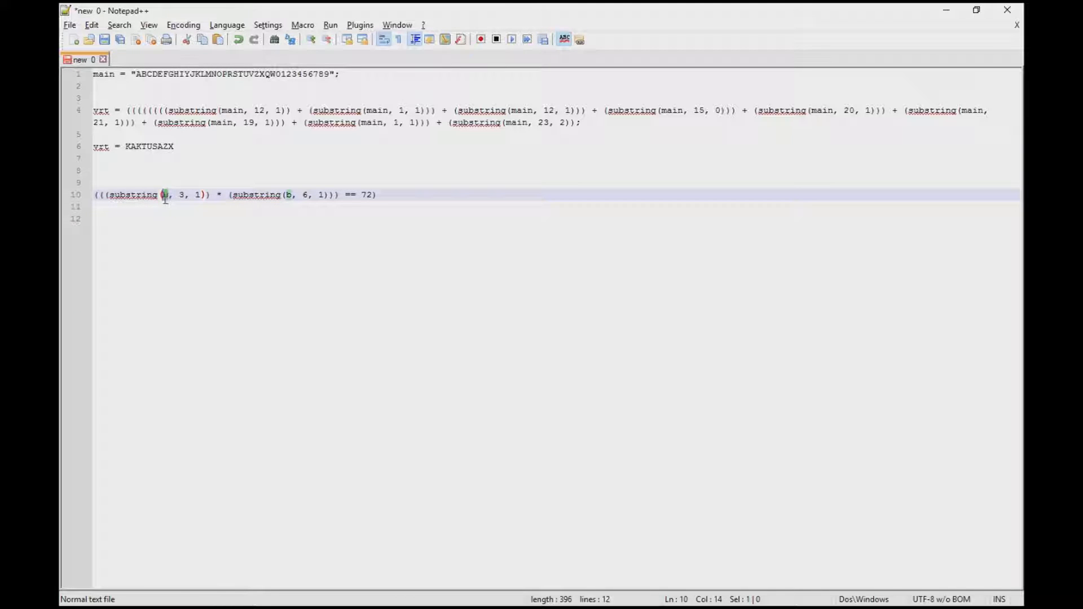
mouse_move(164, 231)
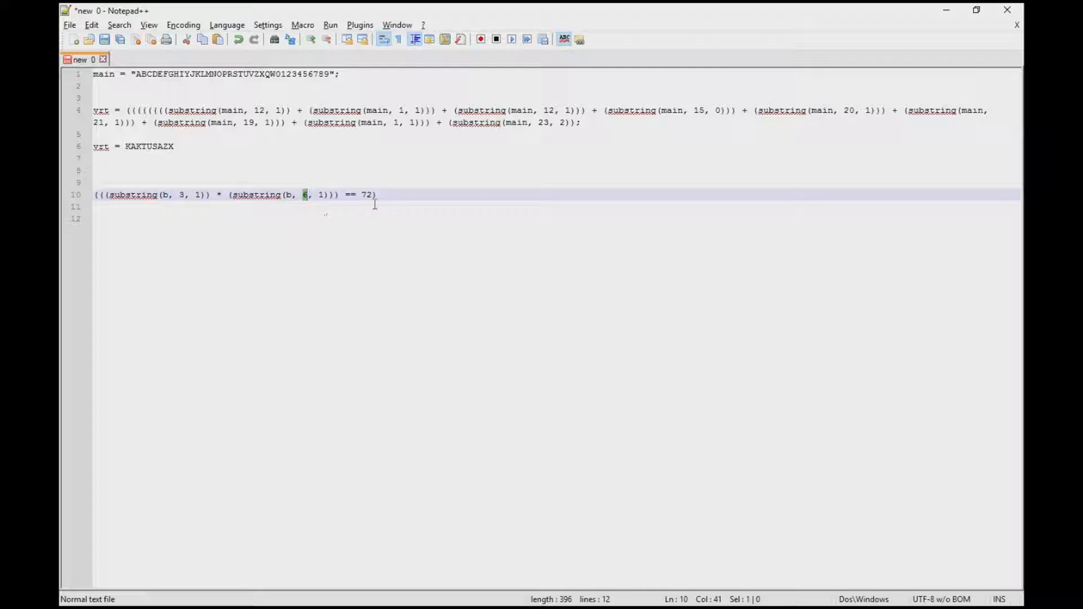
double_click(368, 195)
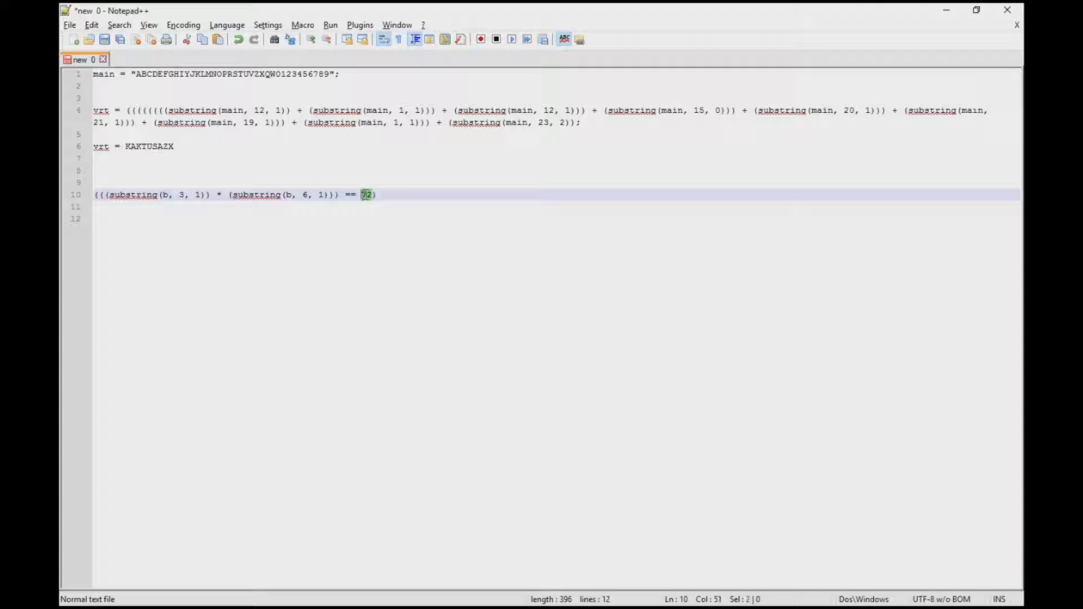
mouse_move(283, 291)
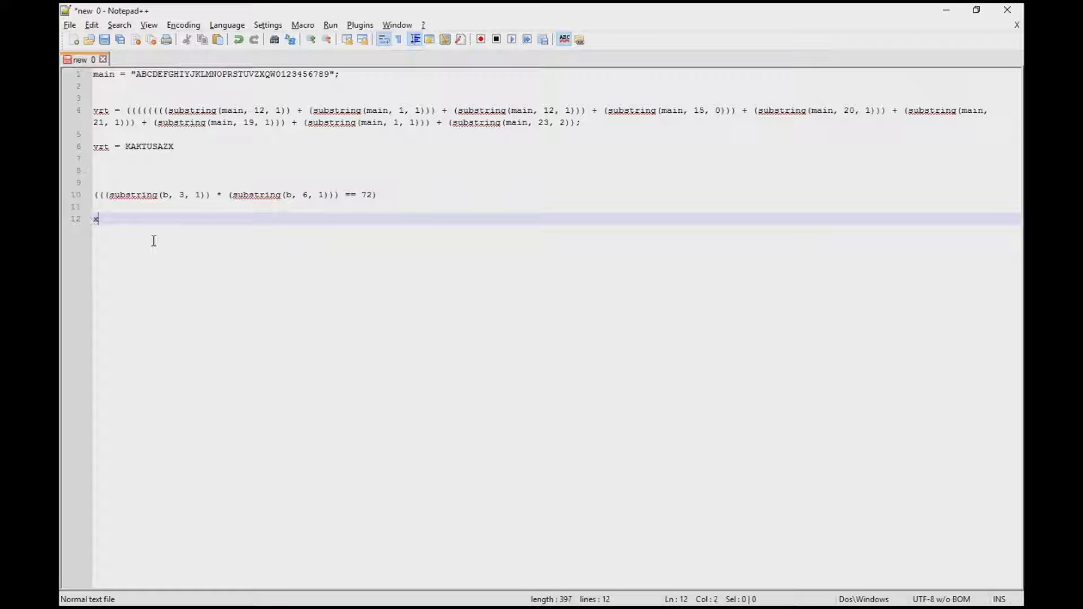
type("x")
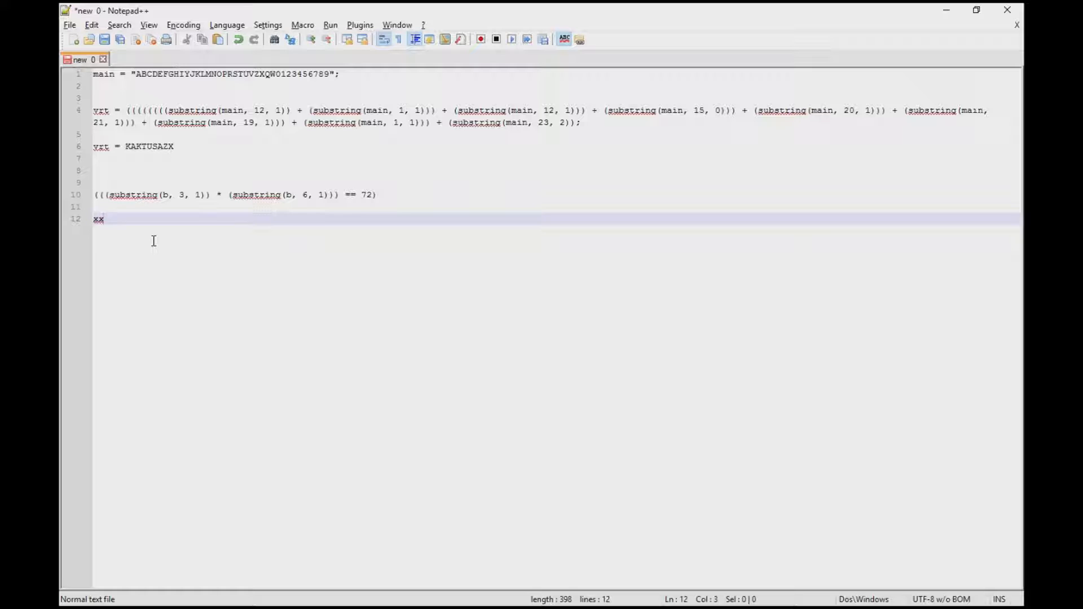
type("9")
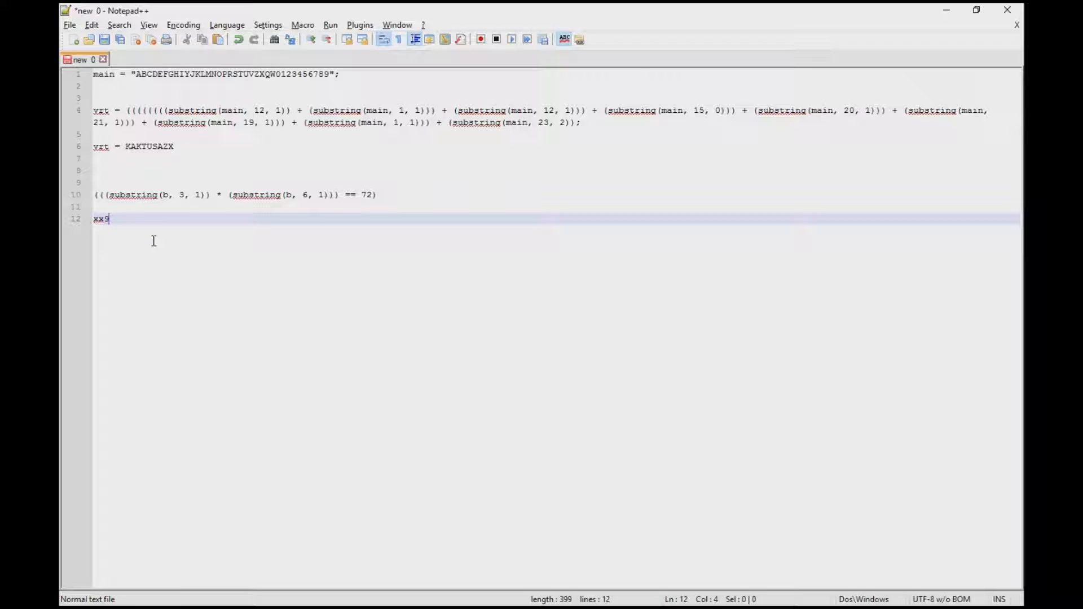
type("xx")
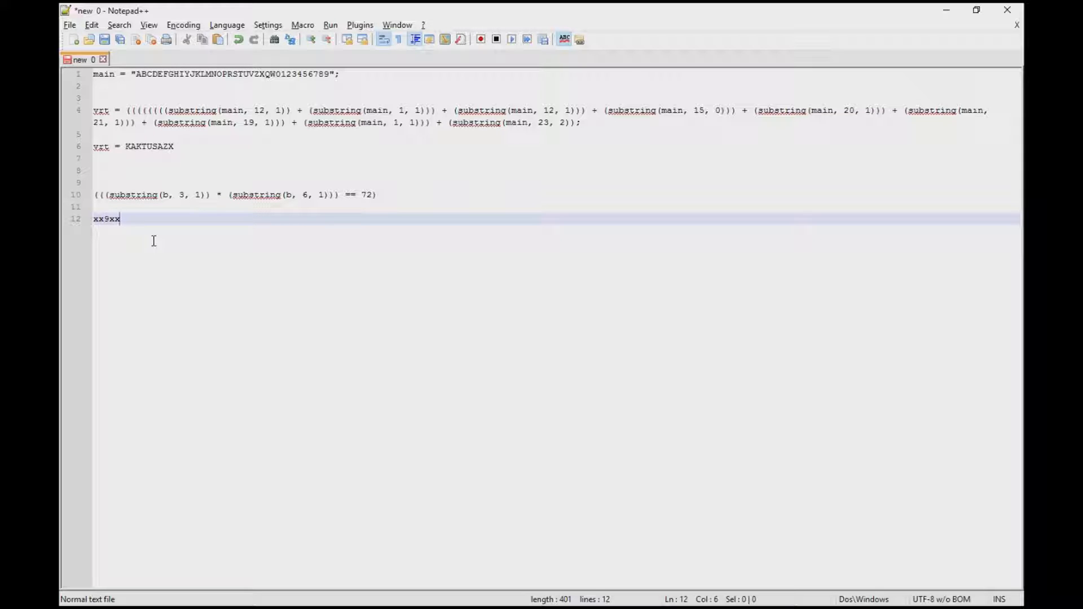
type("5")
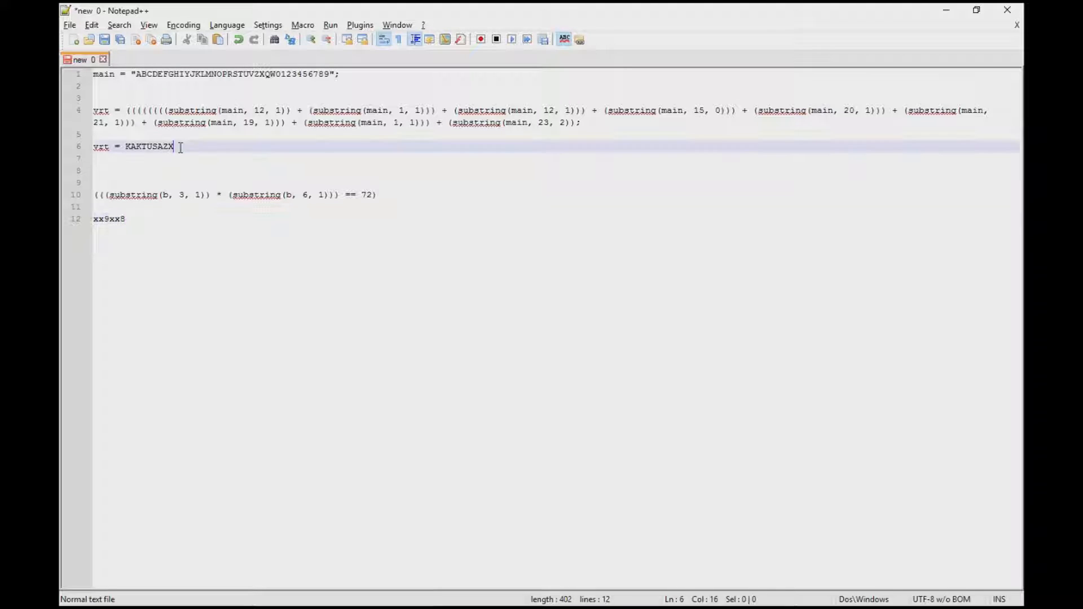
double_click(149, 147)
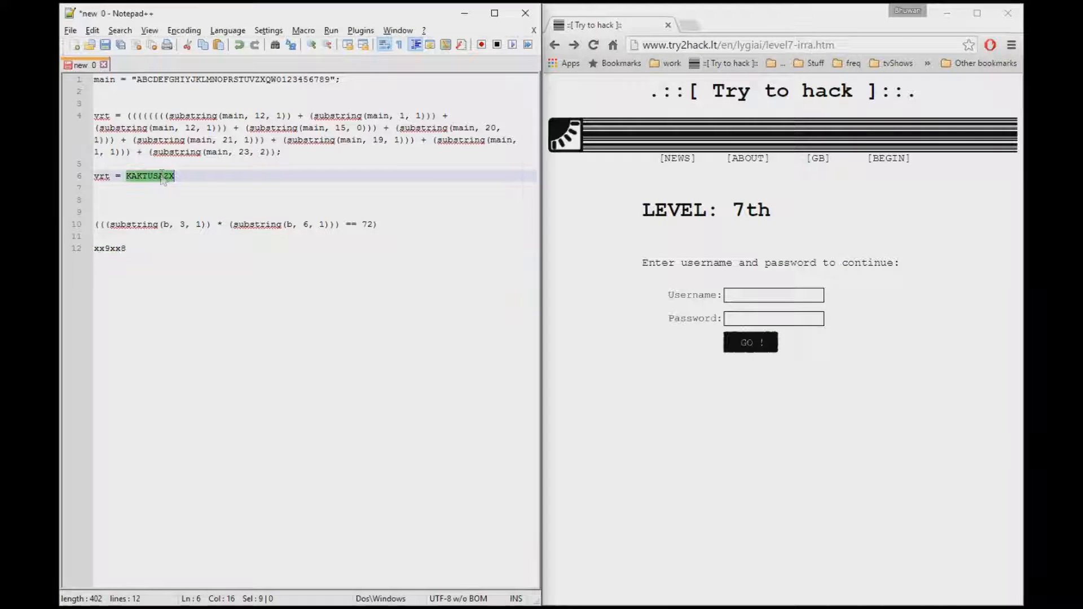
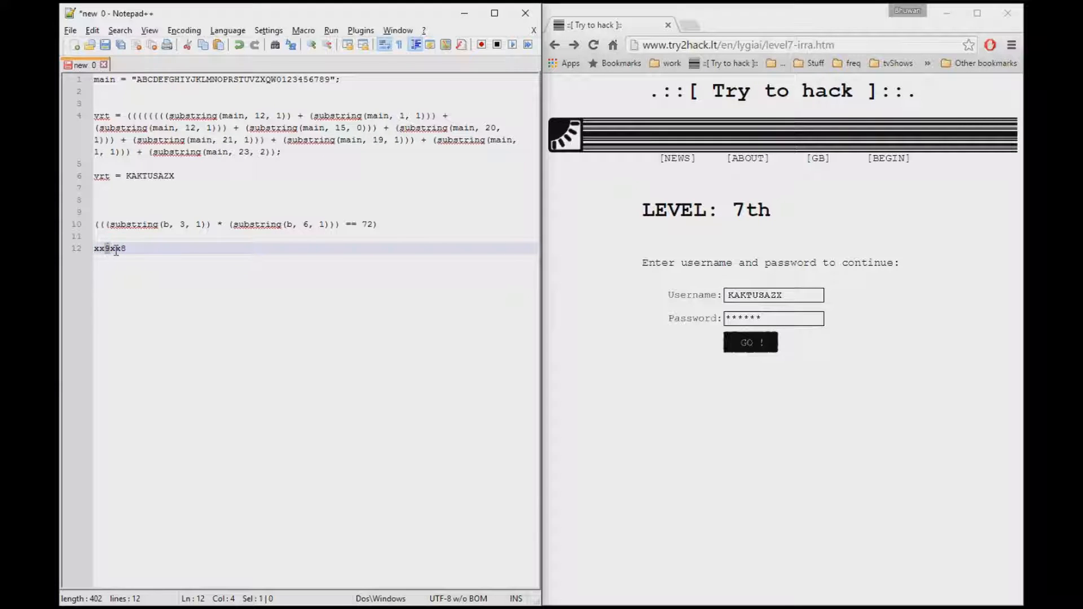
left_click(127, 249)
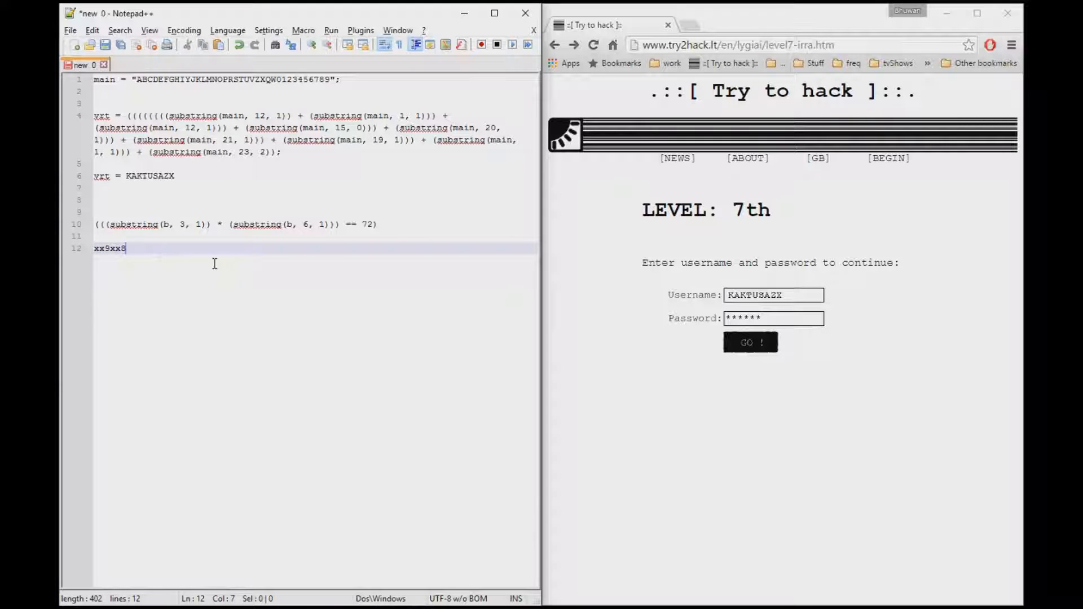
mouse_move(853, 380)
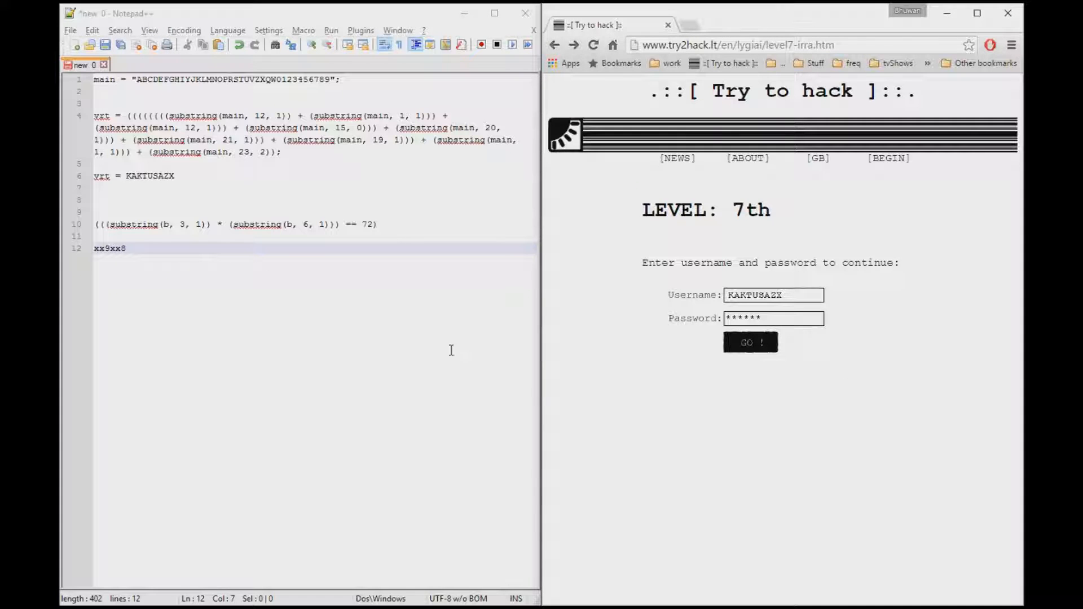
mouse_move(810, 370)
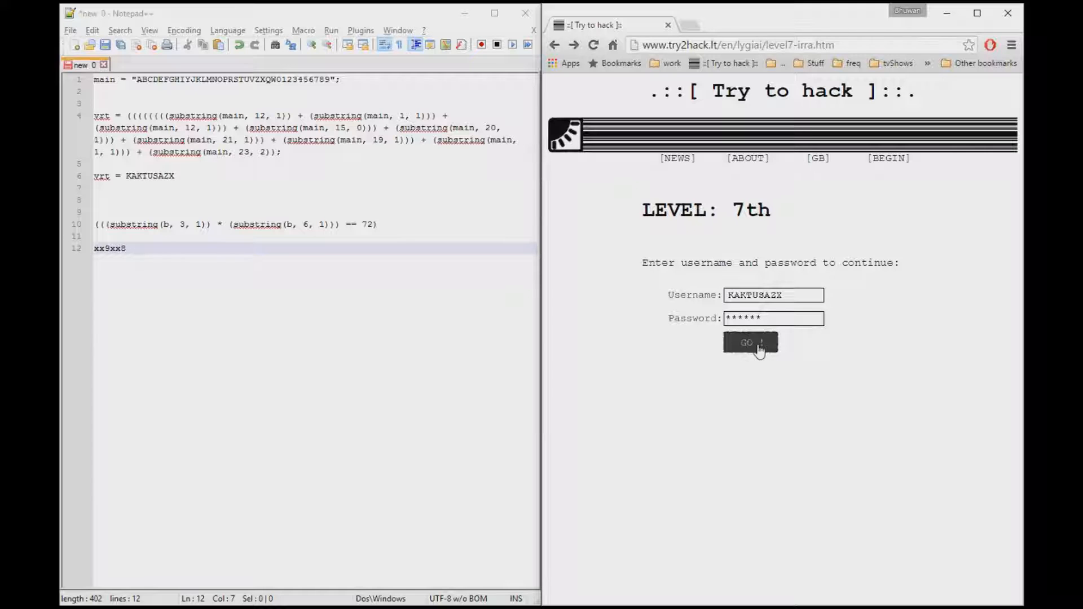
left_click(750, 343)
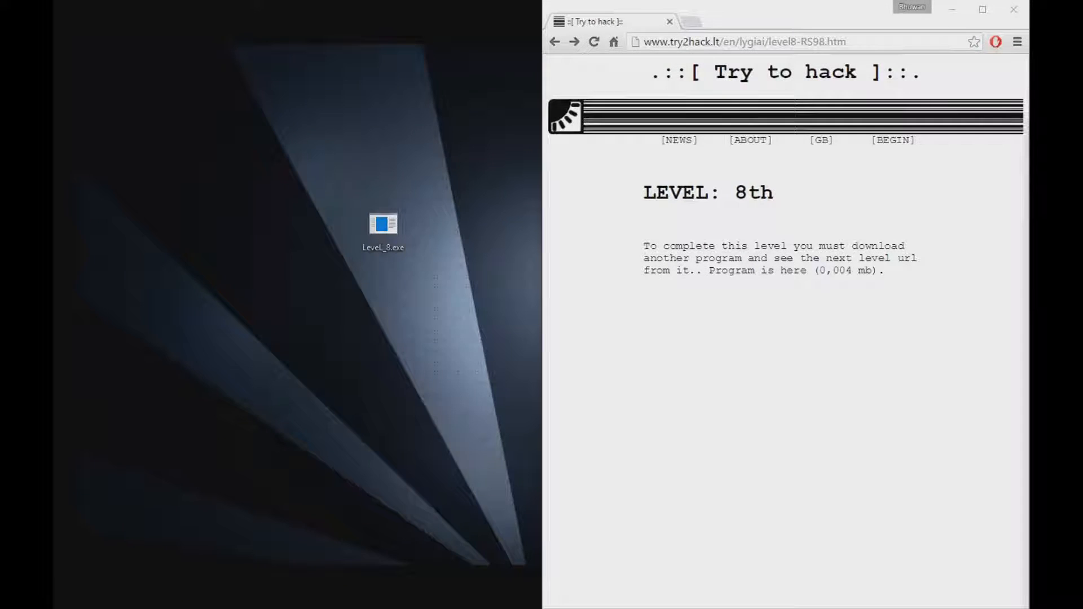
mouse_move(388, 361)
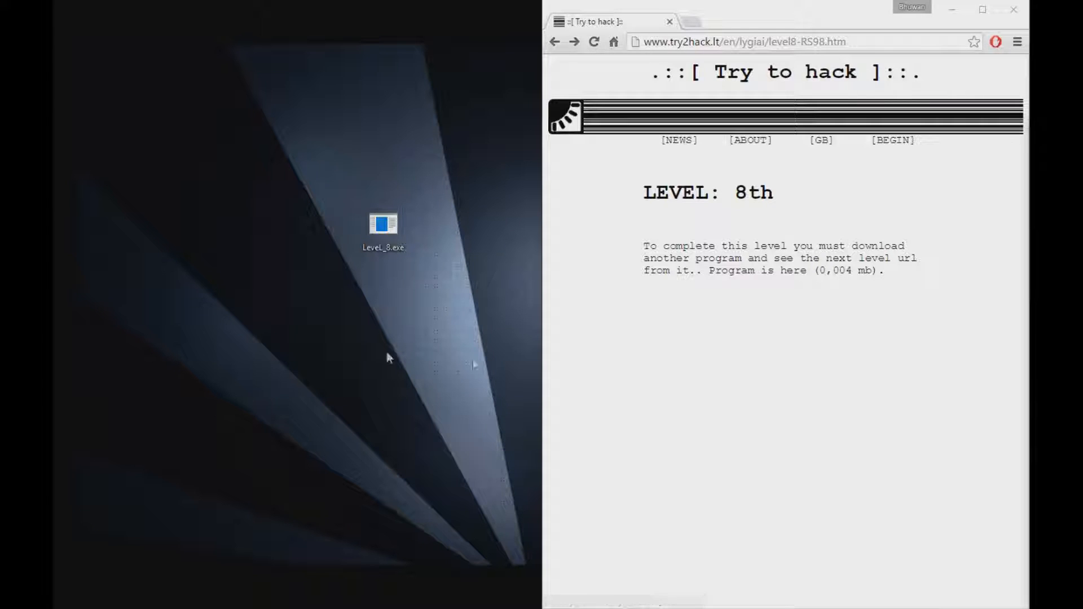
Step: Open Level_8.exe from the desktop with Edit with Notepad++
right_click(382, 222)
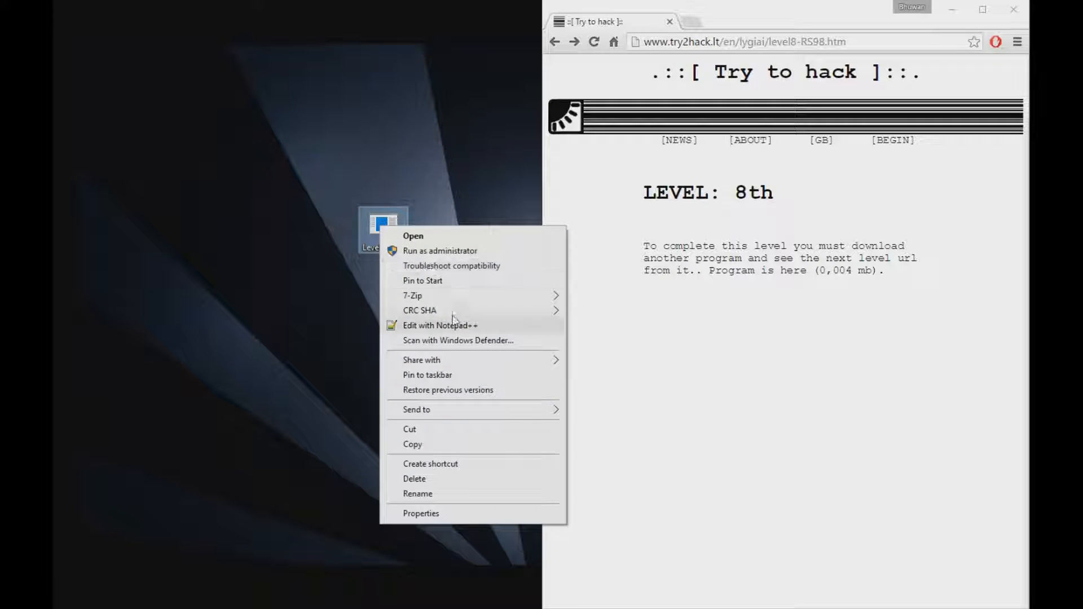
left_click(439, 326)
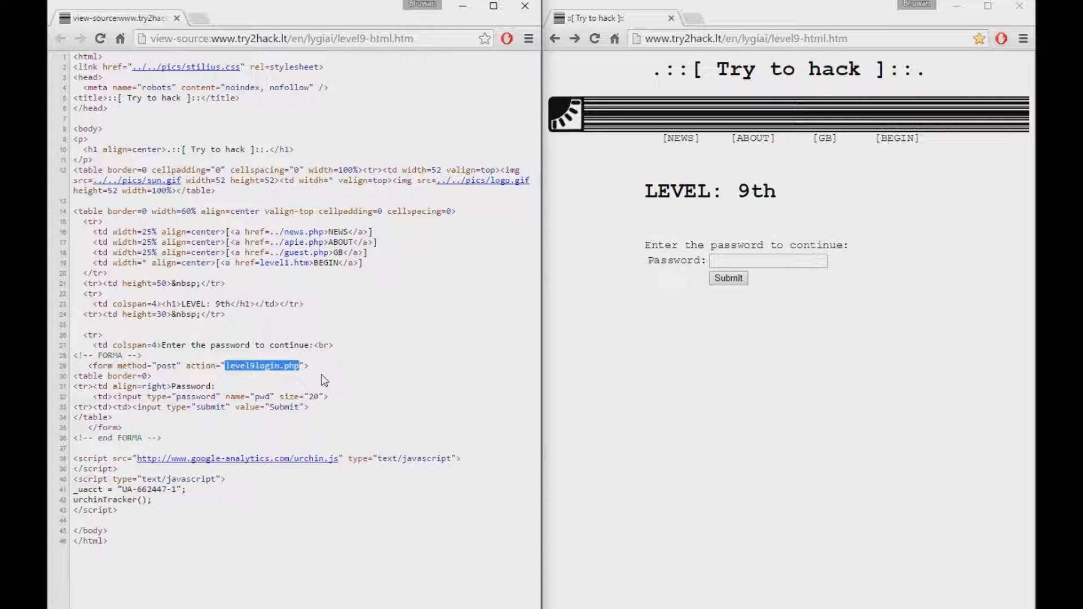
mouse_move(772, 285)
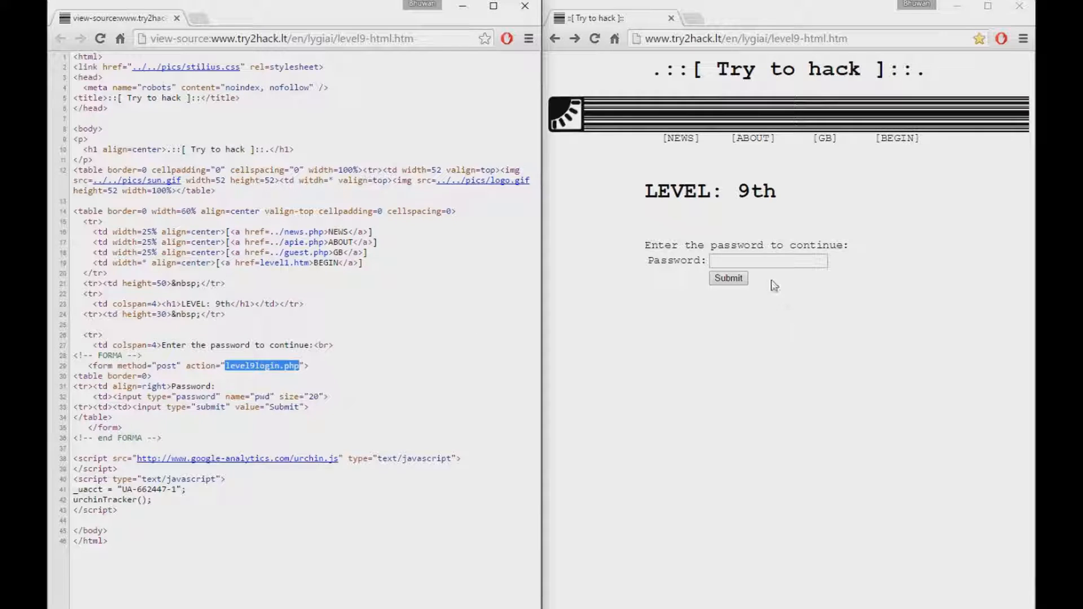
Step: Submit a test password on level 9, then set the URL's login= value to 1
type("password")
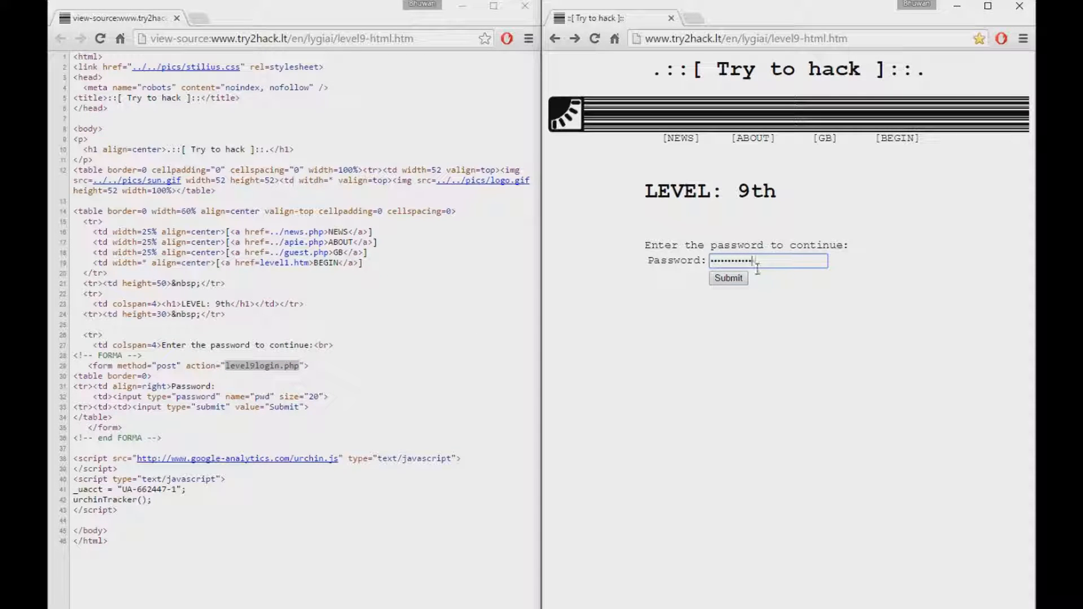
left_click(728, 278)
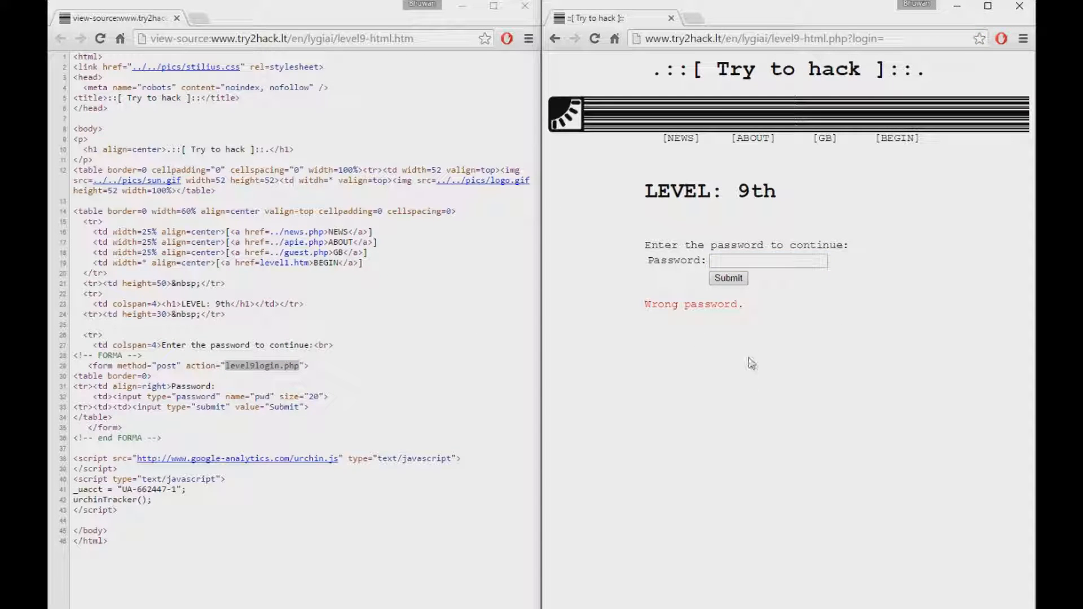
left_click(894, 38)
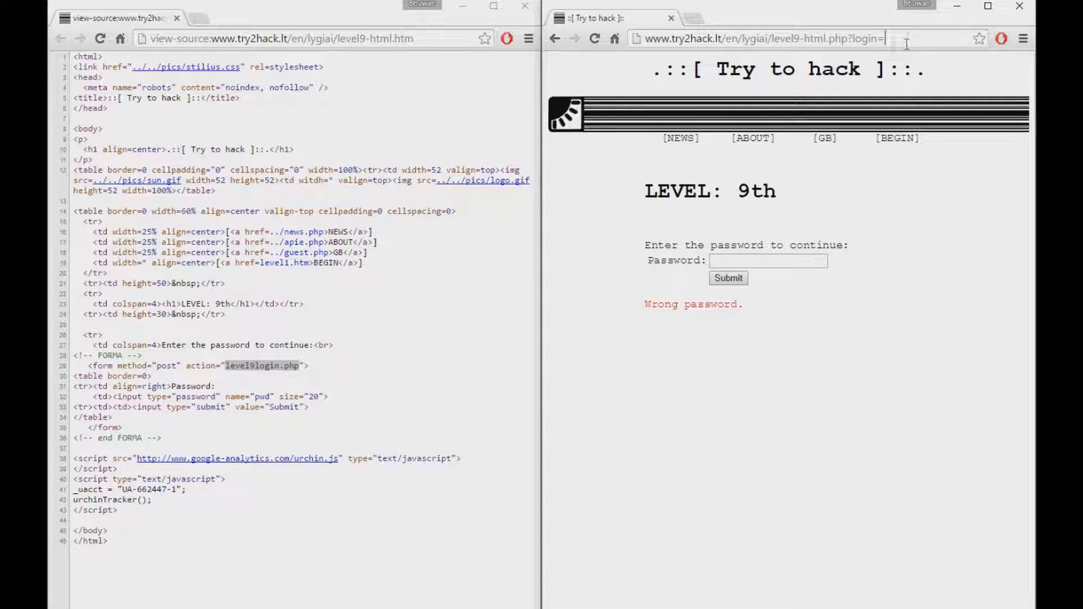
double_click(800, 39)
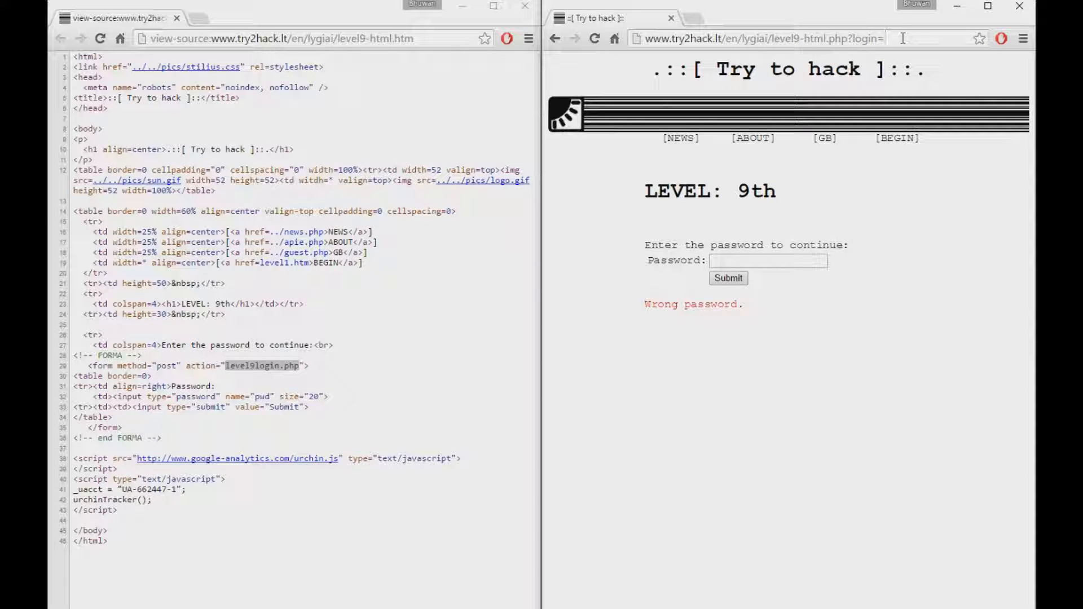
type("10")
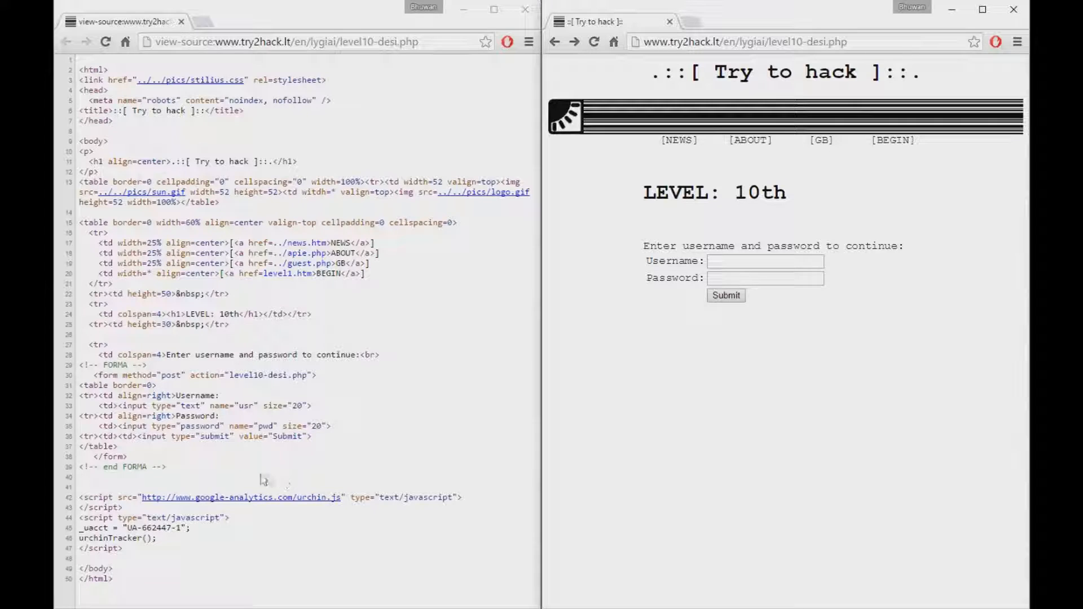
Step: Note the level10-desi.php form target, submit test credentials 'asdfasd', then resubmit the login
left_click_drag(80, 365, 167, 467)
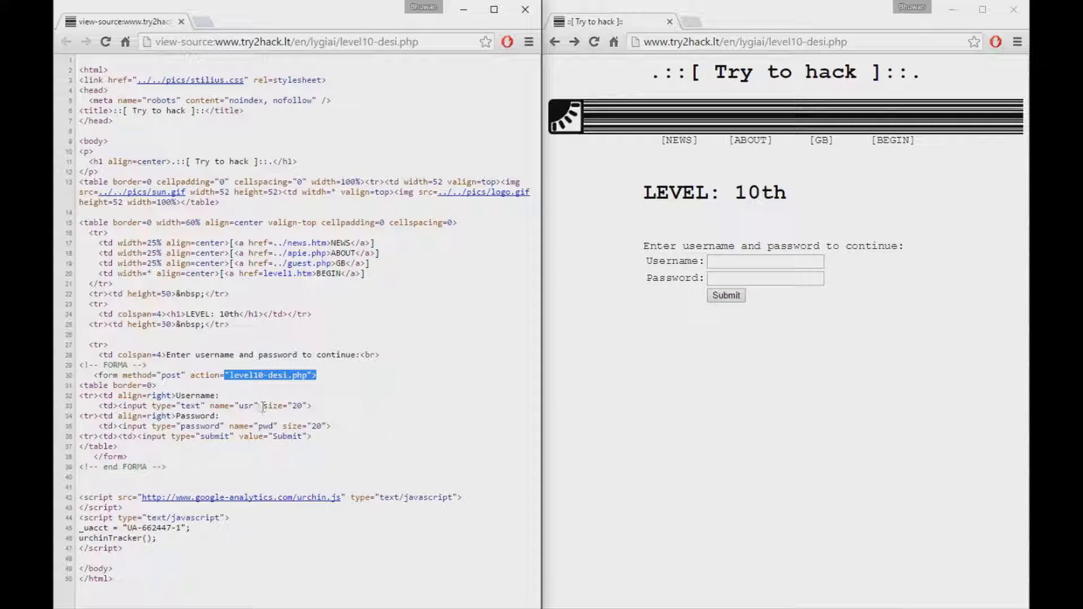
mouse_move(760, 383)
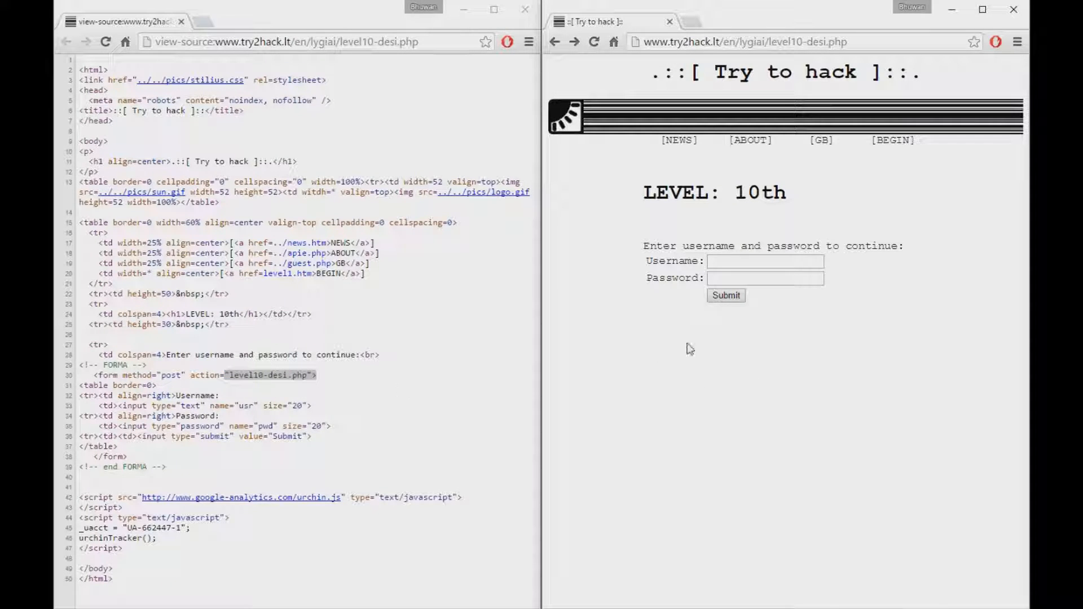
type("asdfasd")
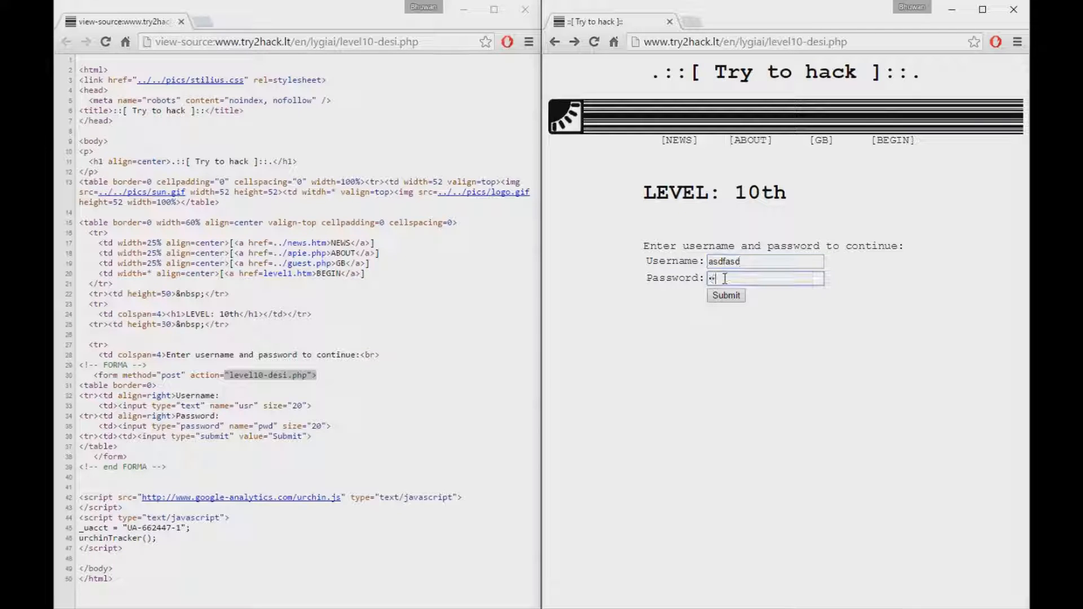
left_click(726, 296)
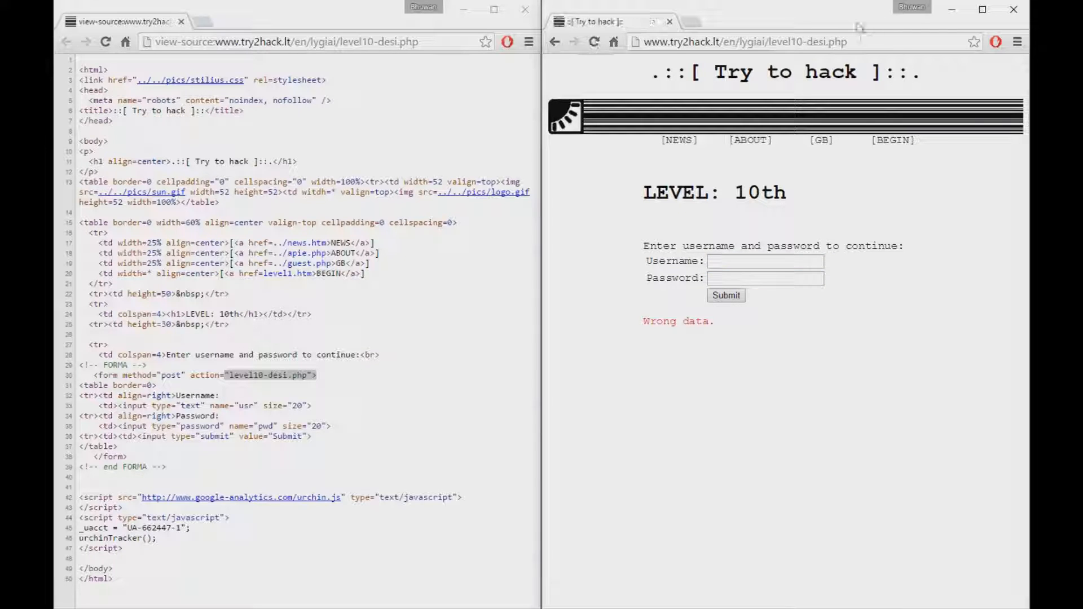
left_click(742, 42)
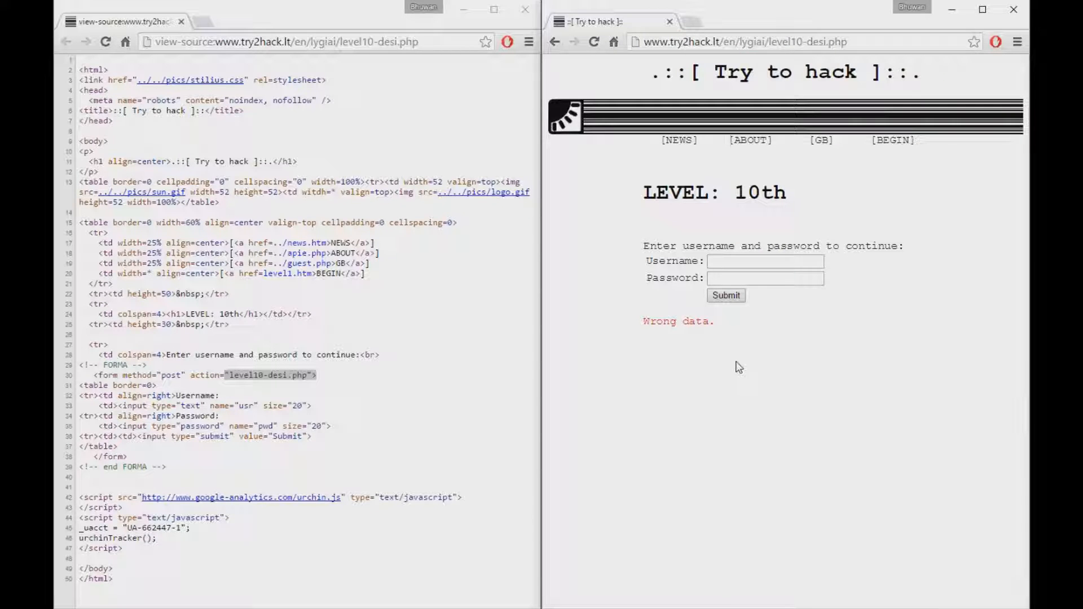
mouse_move(712, 276)
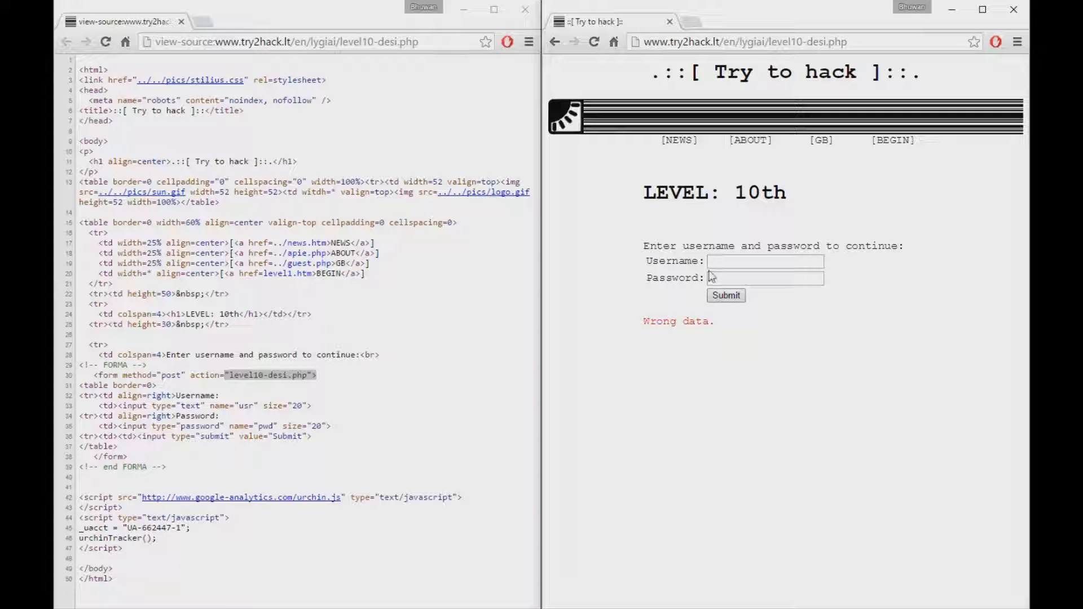
left_click(766, 278)
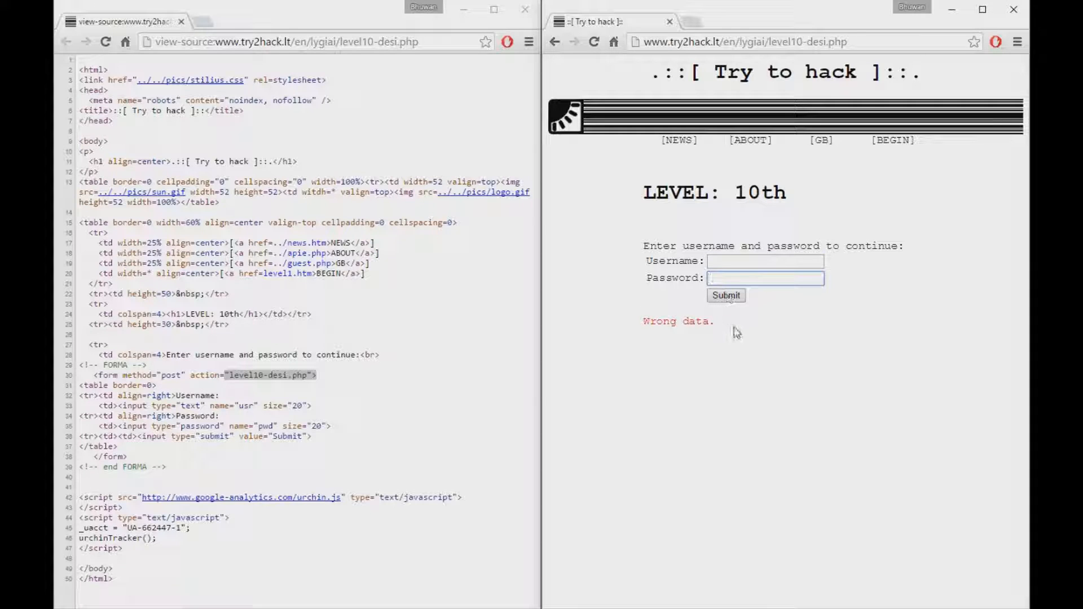
left_click(725, 295)
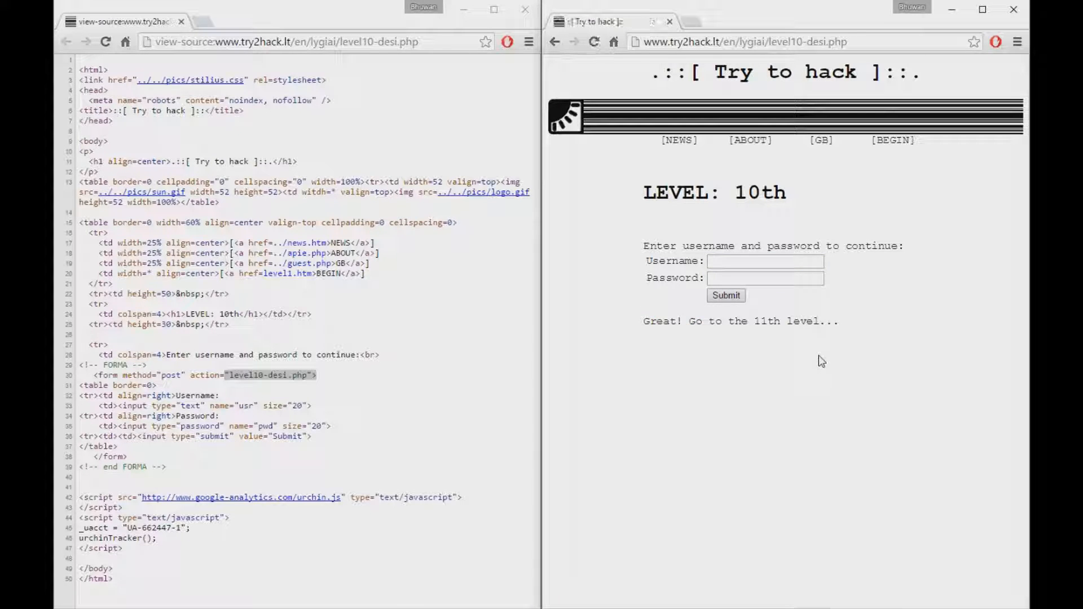
mouse_move(770, 340)
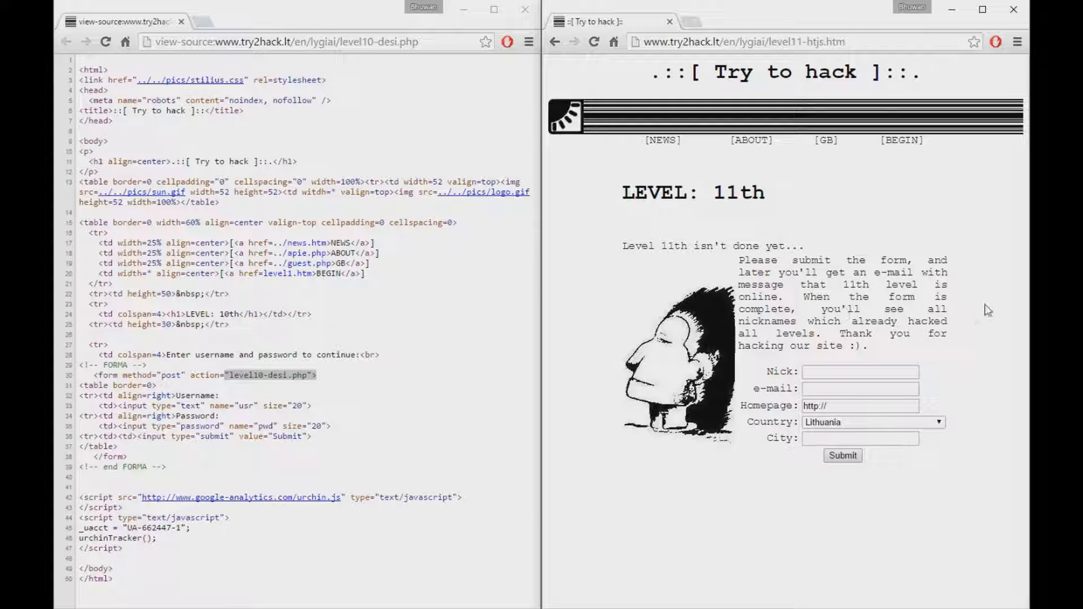
mouse_move(633, 243)
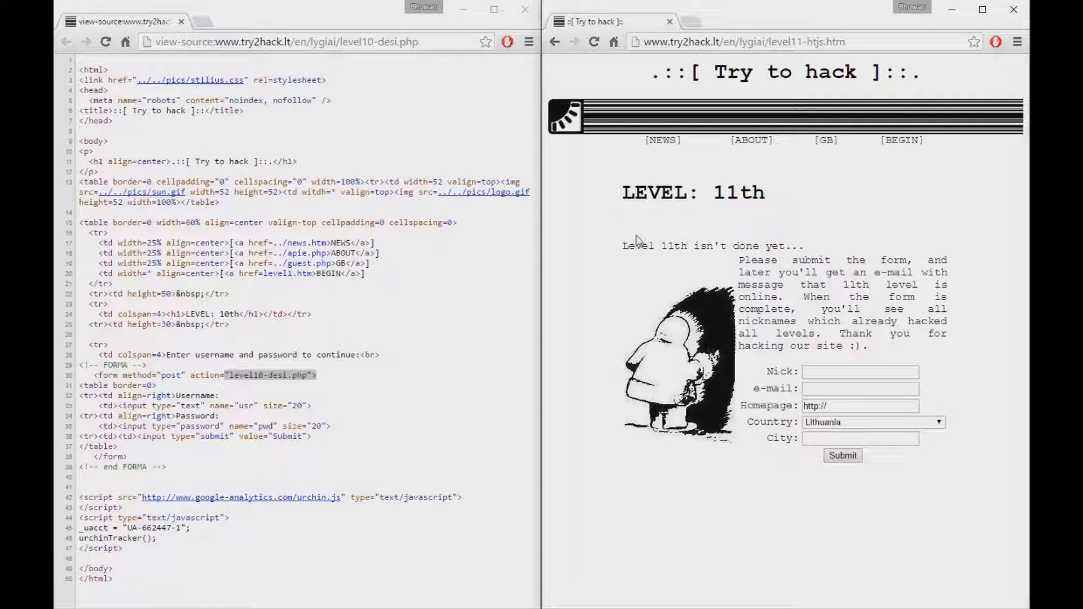
mouse_move(888, 358)
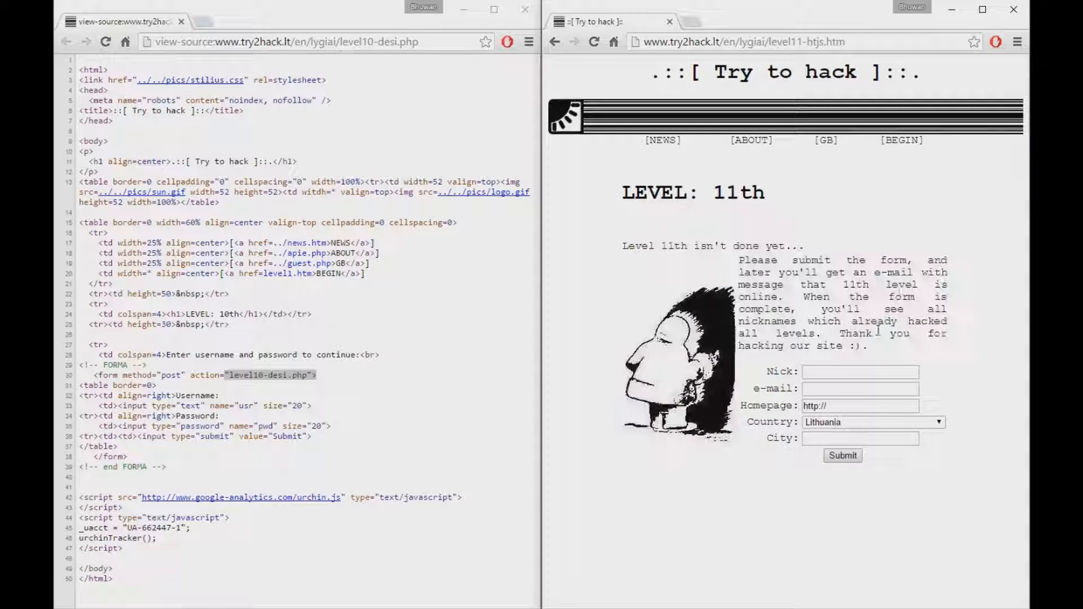
mouse_move(756, 369)
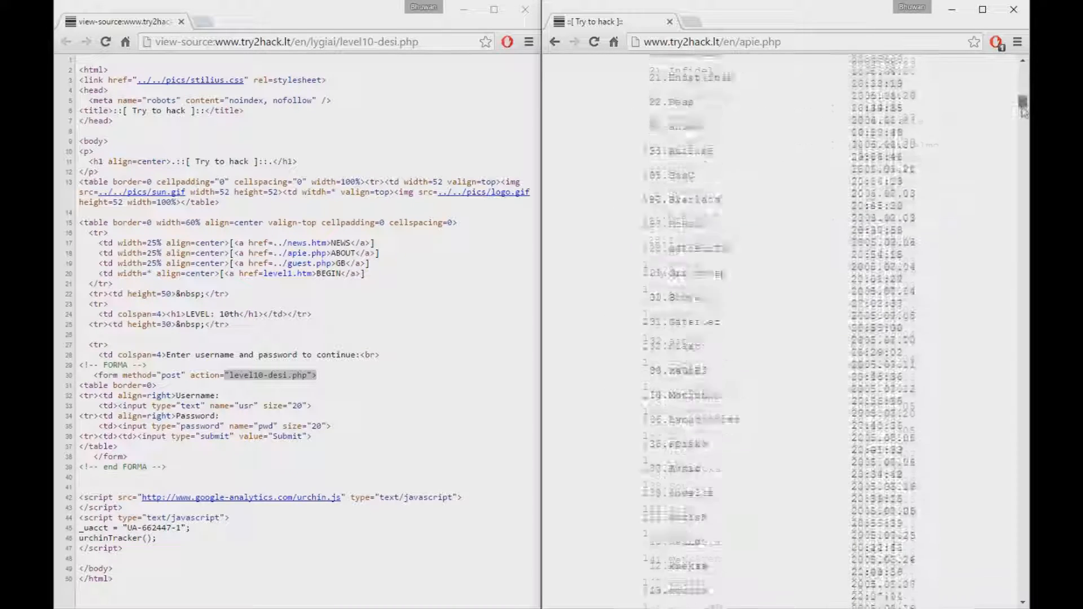
Step: Scroll to the bottom of the apie.php list of hackers who beat all levels
scroll("down", 3)
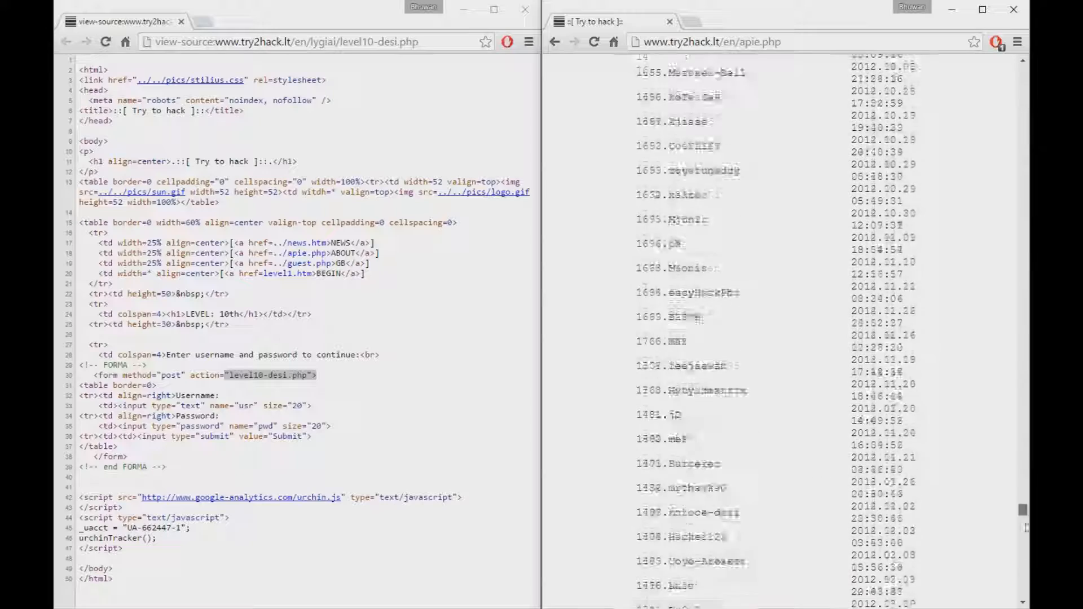
scroll("down", 3)
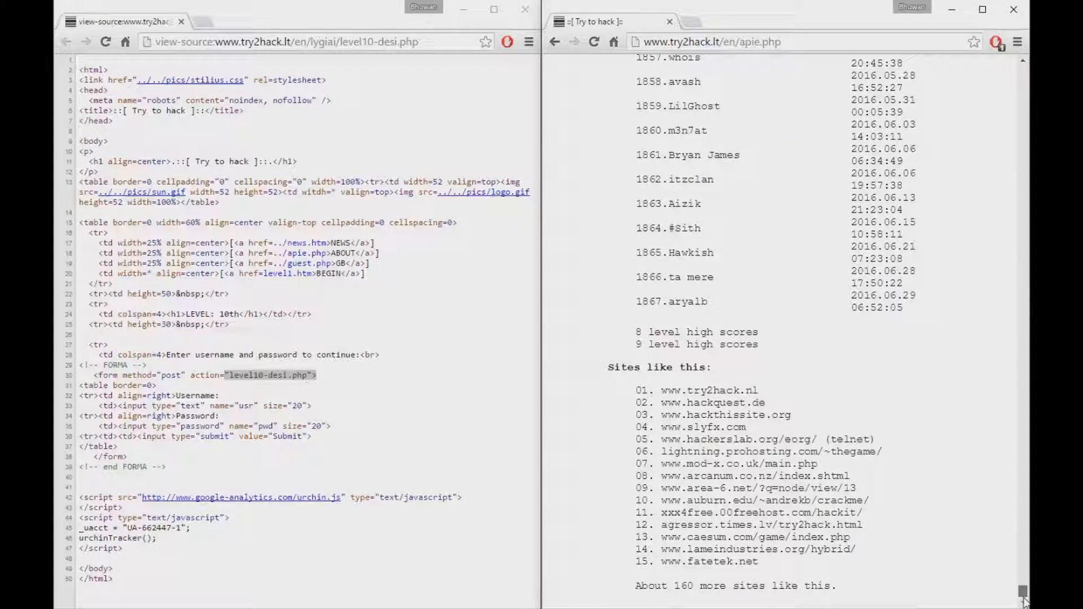